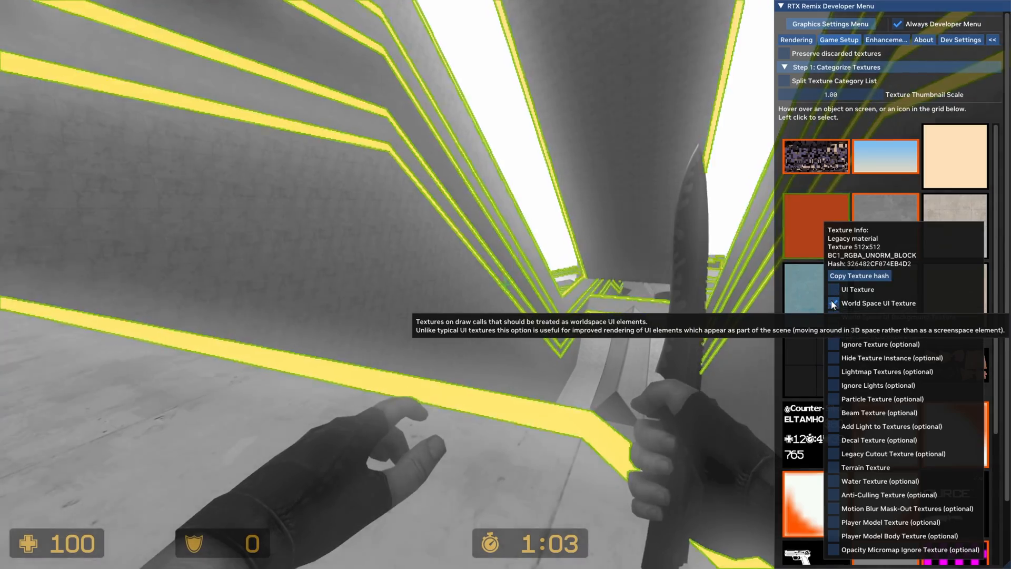
Tag the selected texture as a World Space UI Texture
left_click(832, 303)
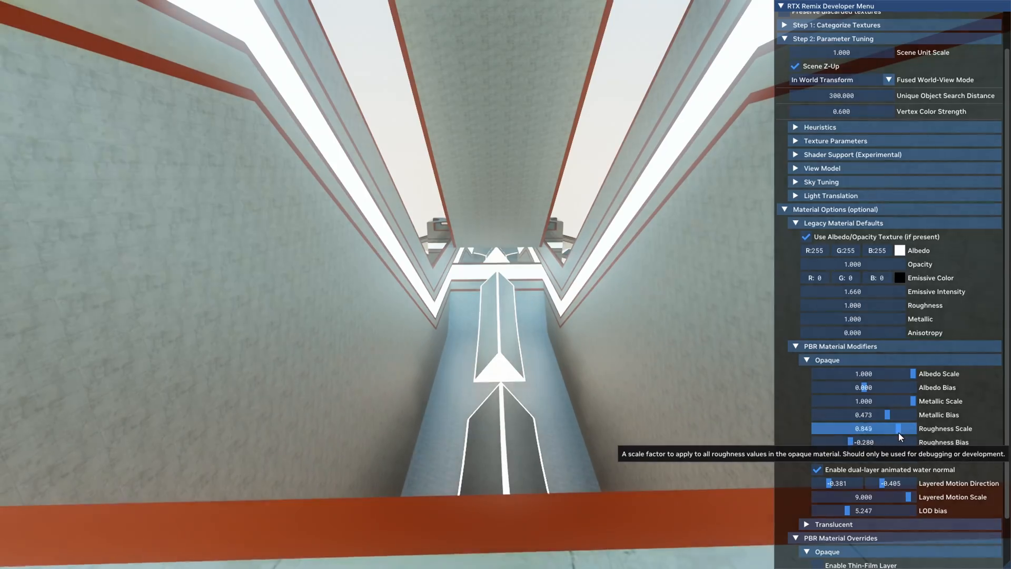
Set opaque Roughness Scale to 1.000 and Roughness Bias to 0.000
left_click_drag(898, 429, 841, 428)
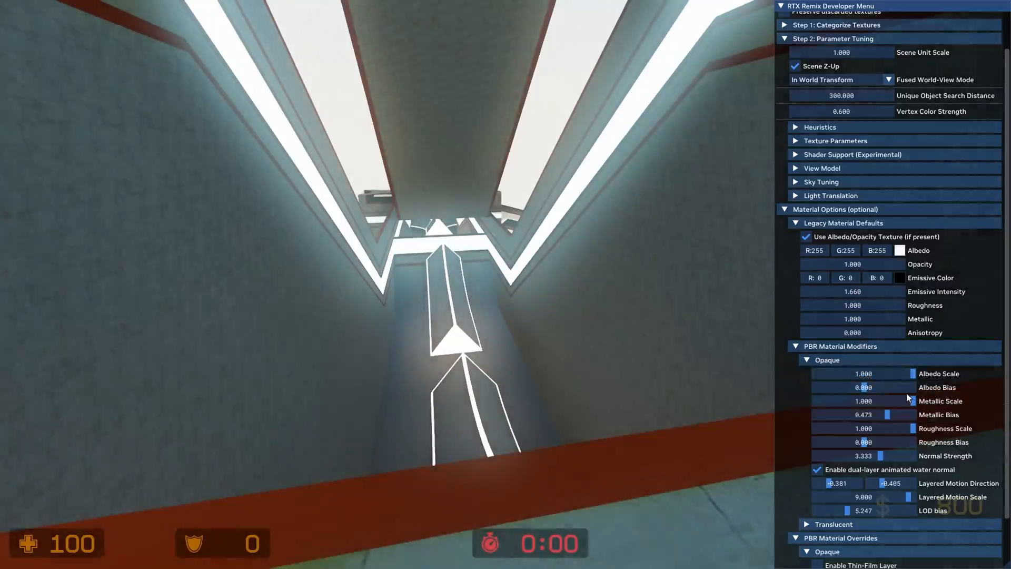
left_click_drag(877, 386, 844, 387)
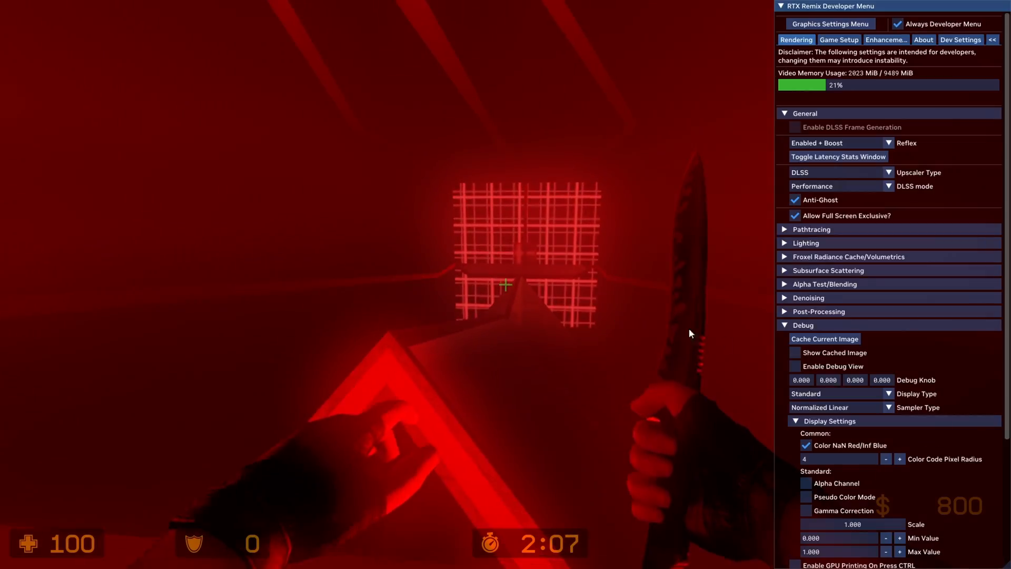
Return to Game Setup texture categorization and select the red ramp-edge texture's category tags
left_click(839, 39)
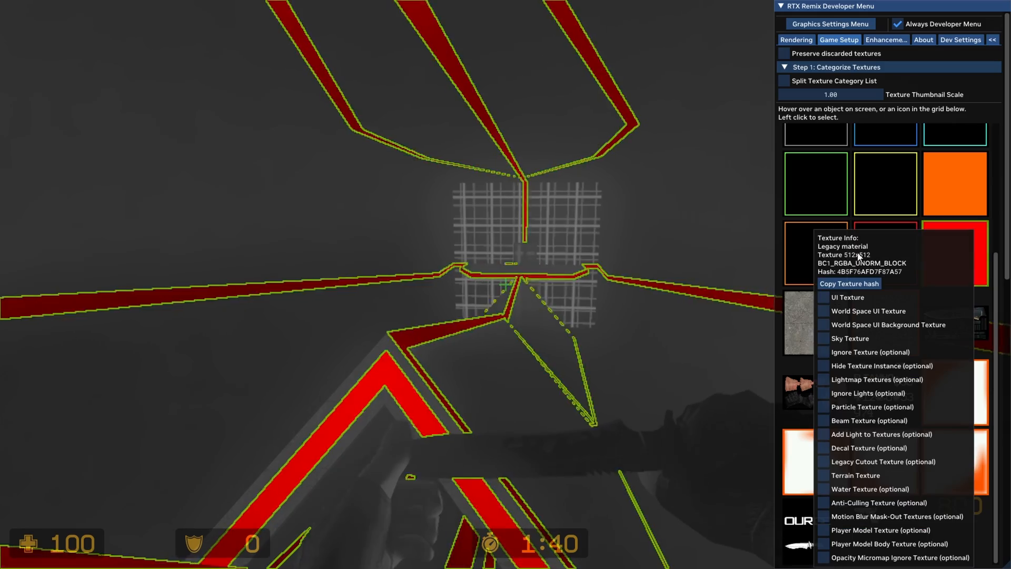
left_click(824, 311)
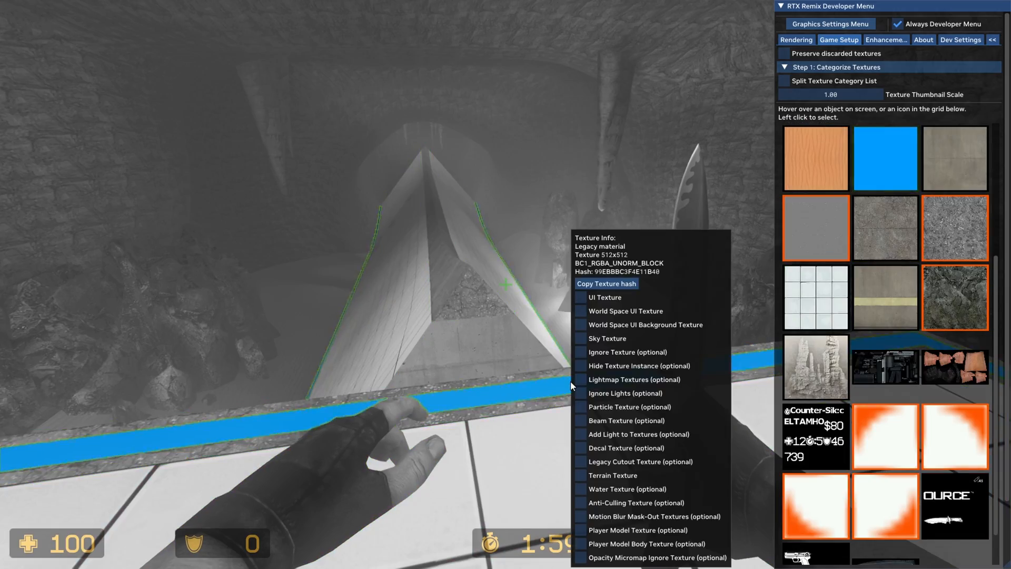
Tag the blue trim texture and assign the small texture the Decal Texture category
left_click(579, 310)
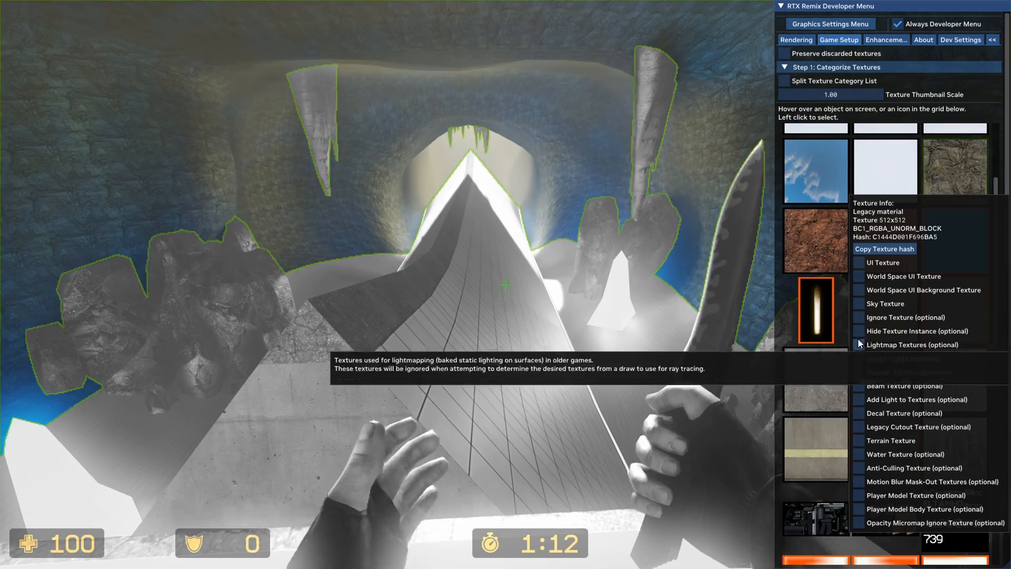
left_click(860, 344)
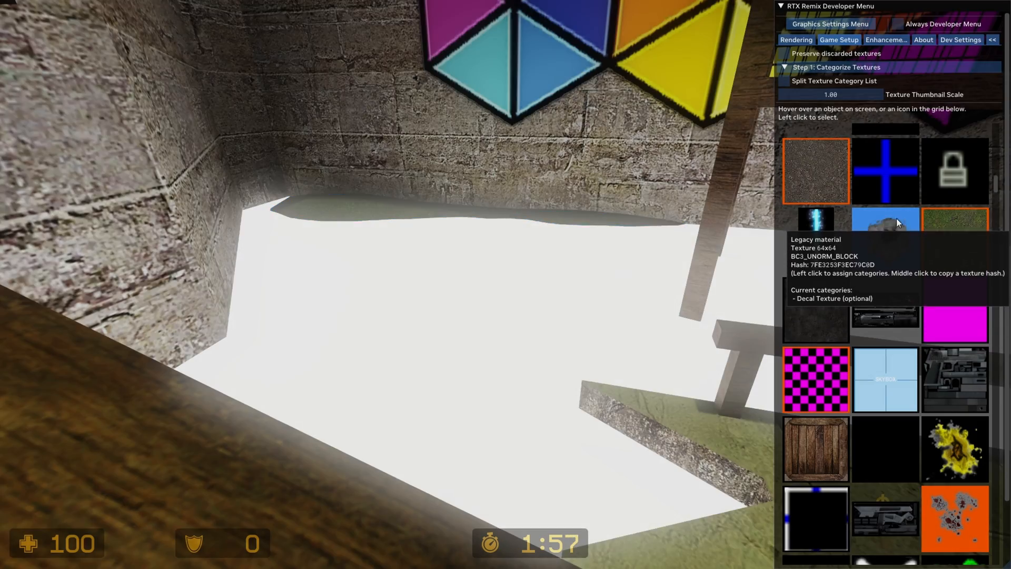
Scroll to the opaque PBR modifiers and adjust the Roughness Scale slider
scroll("down", 3)
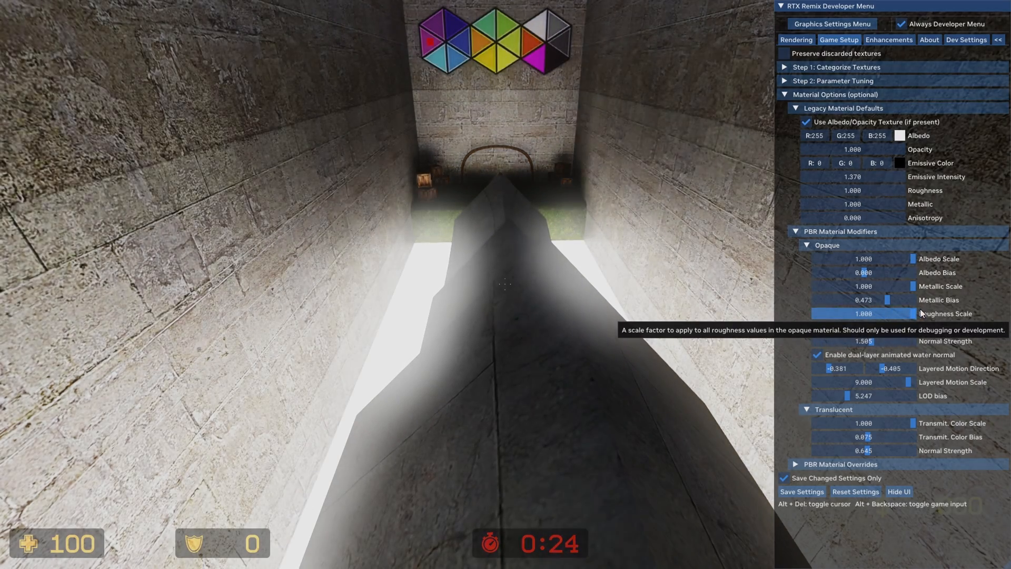
left_click_drag(909, 314, 838, 314)
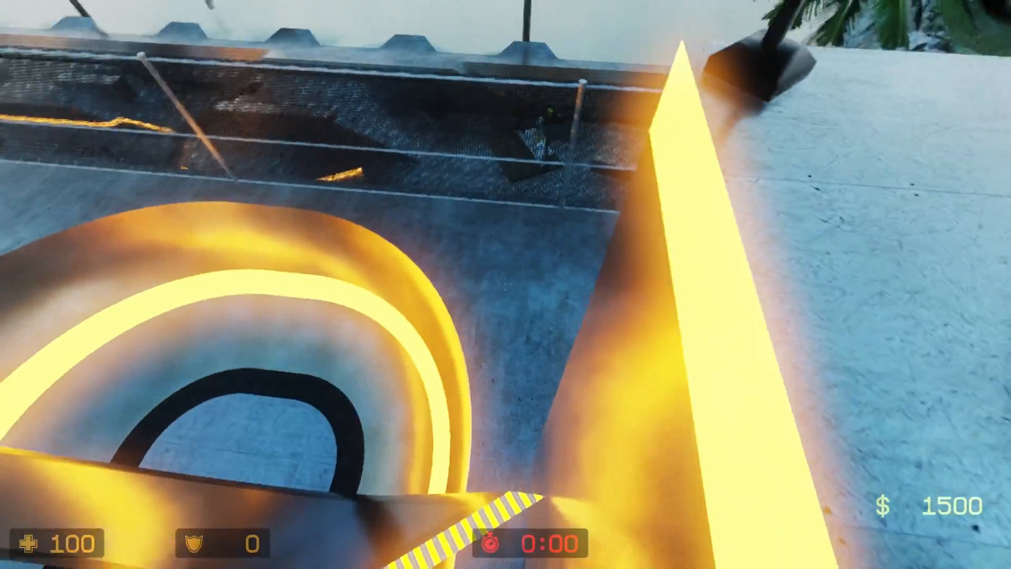
mouse_move(506, 284)
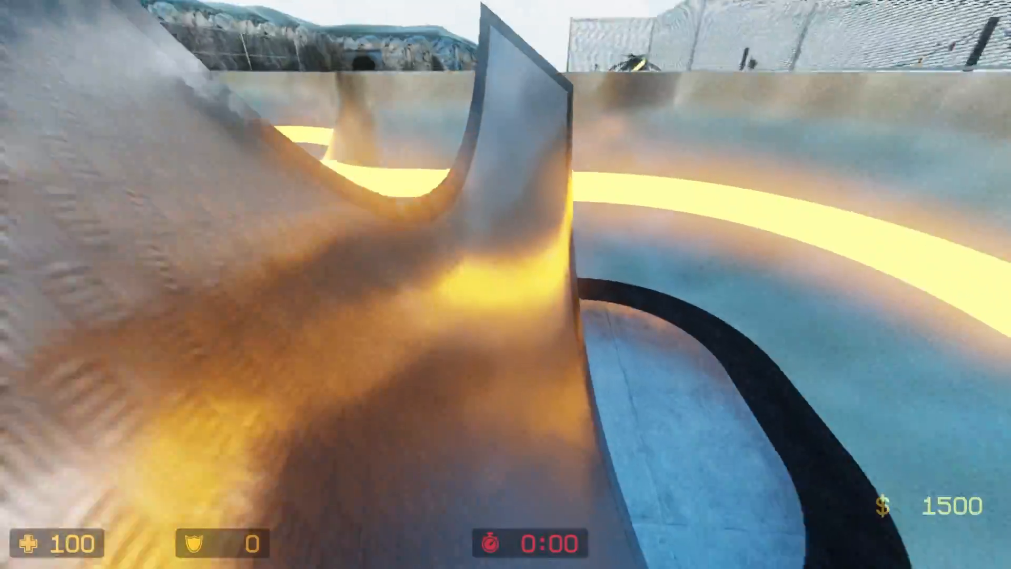